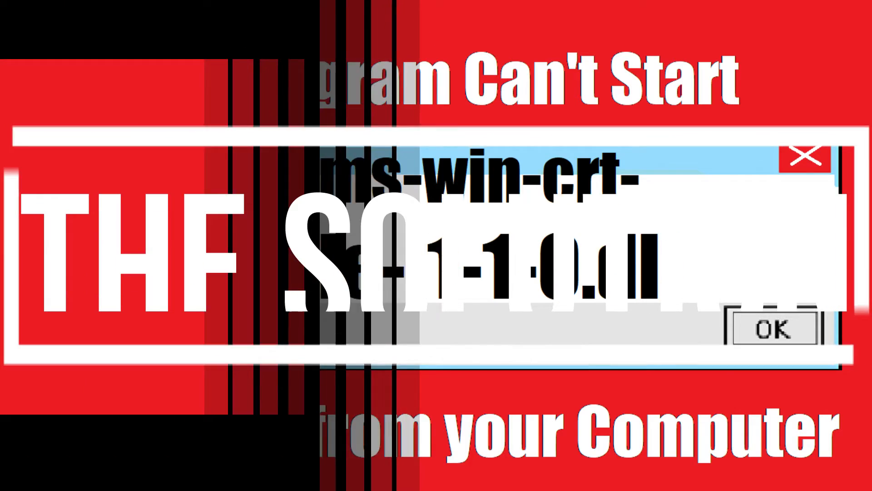
- Run a Google search for api-ms-win-crt-locale-l1-1-0.dll and review the results, DLL-files.com first
left_click(773, 328)
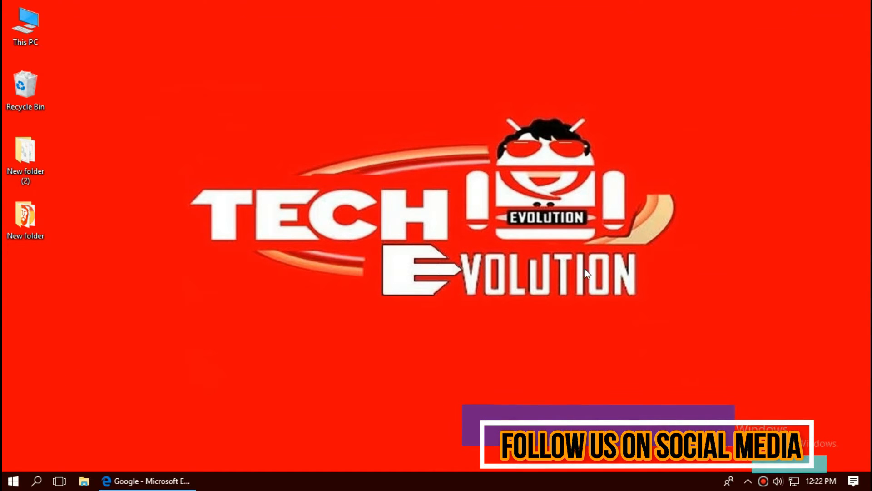
left_click(147, 480)
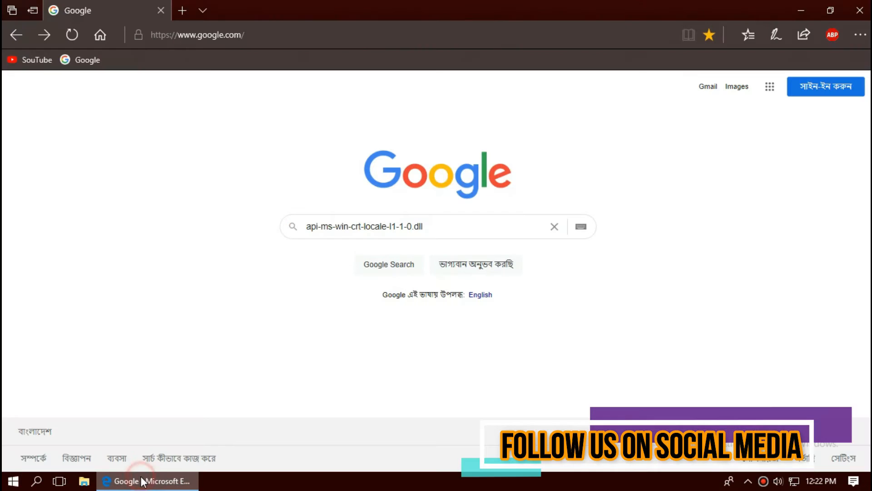
left_click(438, 226)
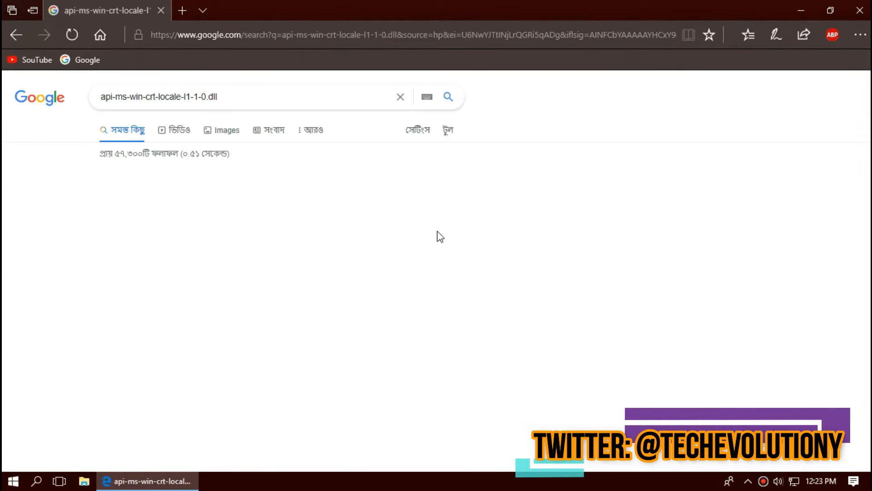
scroll("down", 3)
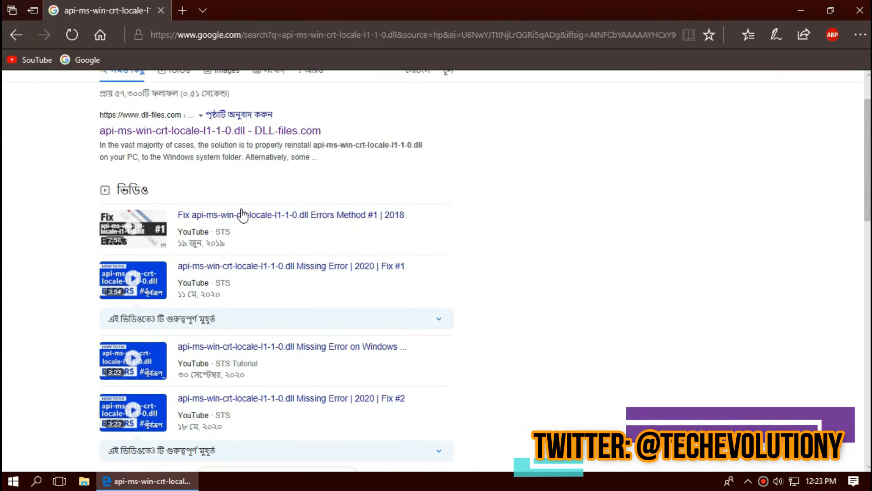
scroll("up", 3)
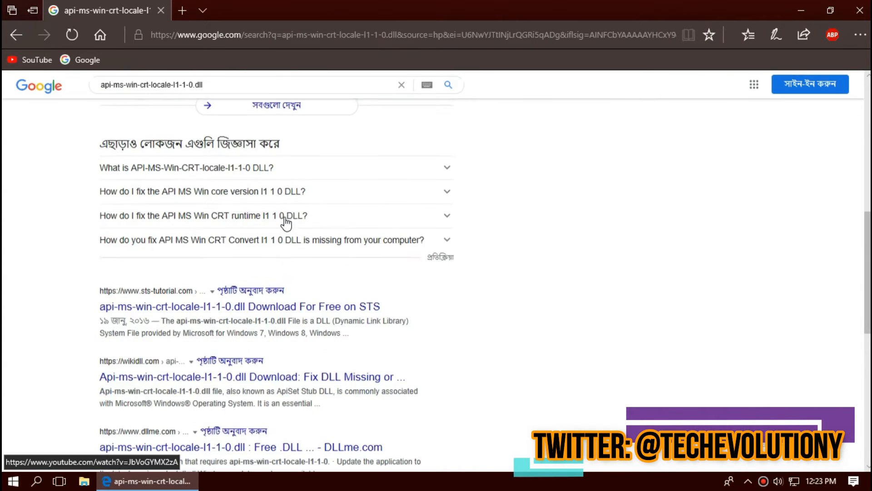
scroll("up", 3)
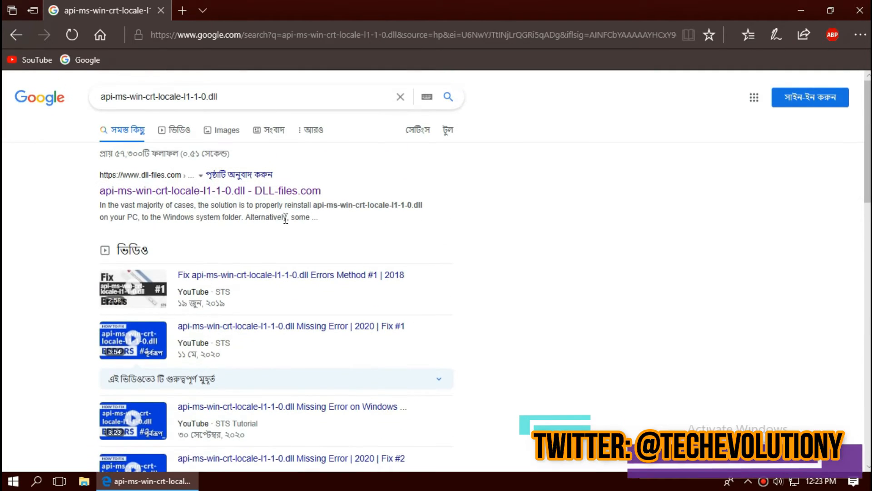
- On the DLL-files.com page for the file, locate the 64-bit version 10.0.17763.132 download
left_click(210, 190)
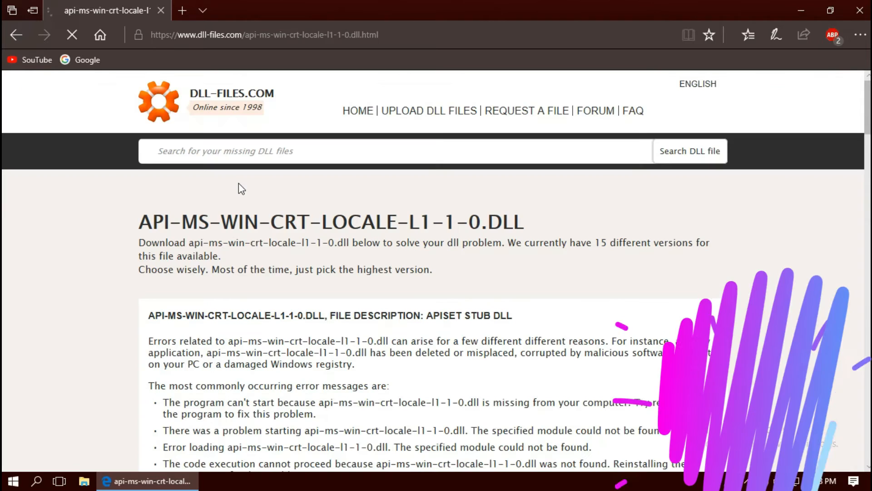
scroll("down", 3)
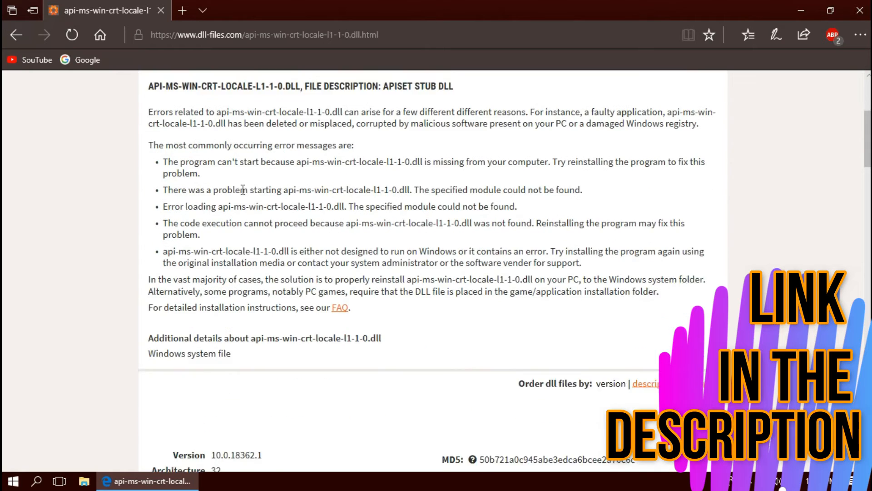
scroll("down", 3)
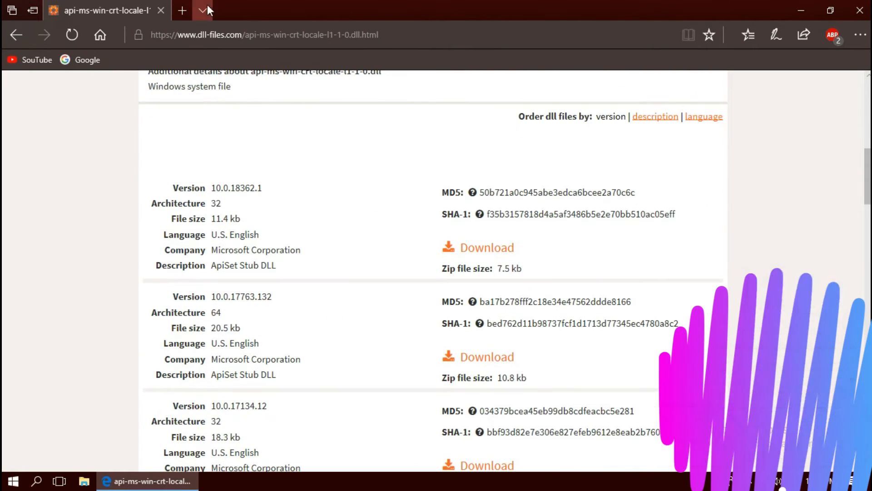
left_click(264, 34)
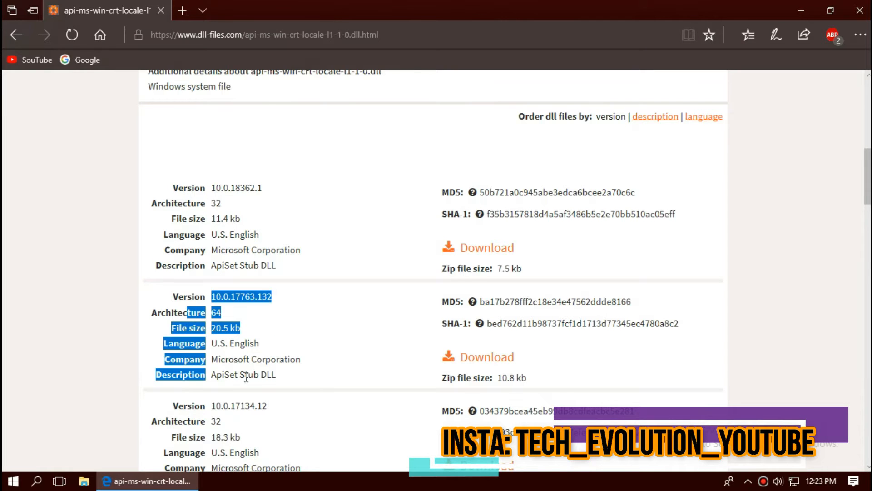
scroll("down", 3)
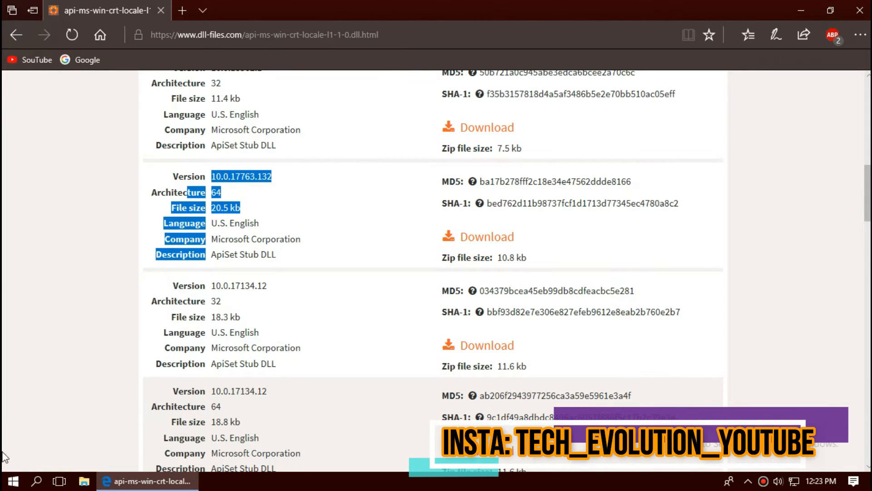
left_click(12, 480)
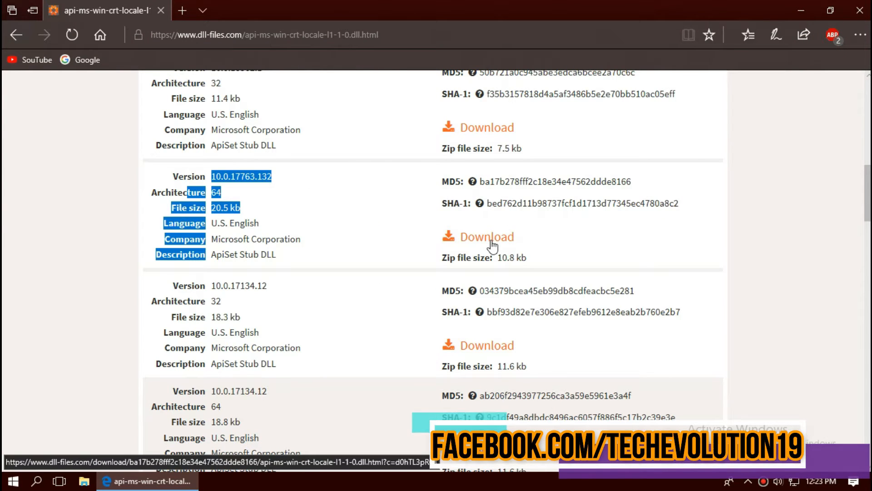
- Download the 64-bit api-ms-win-crt-locale-l1-1-0.zip and view its DLL and README in WinRAR
left_click(485, 236)
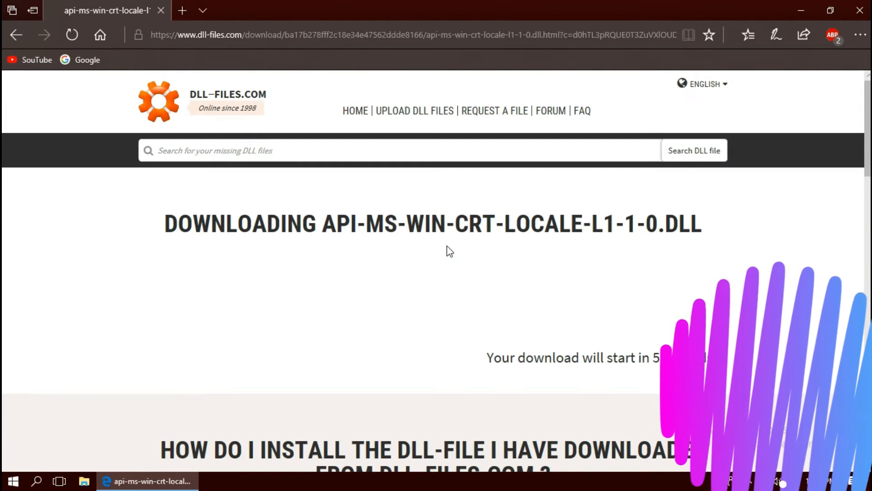
scroll("down", 3)
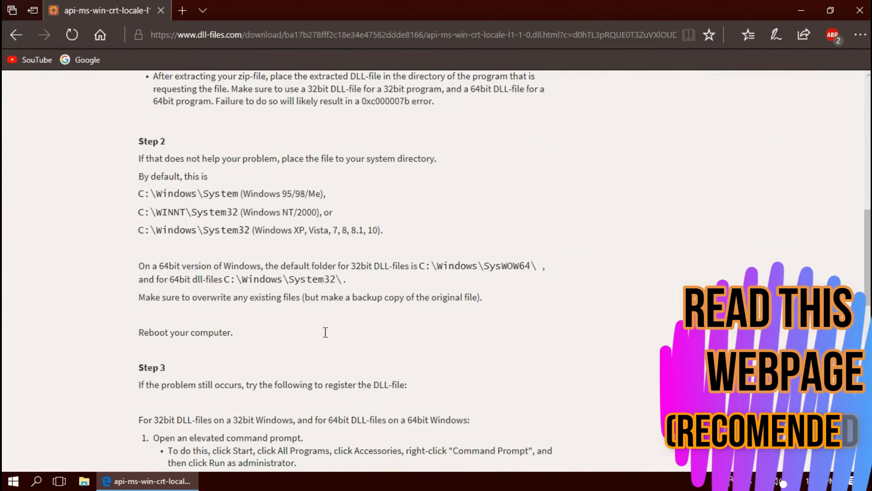
scroll("down", 3)
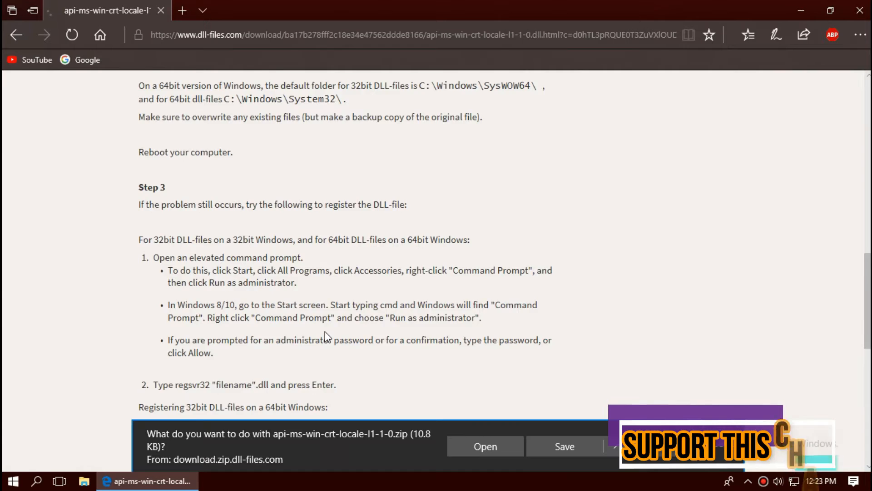
scroll("down", 3)
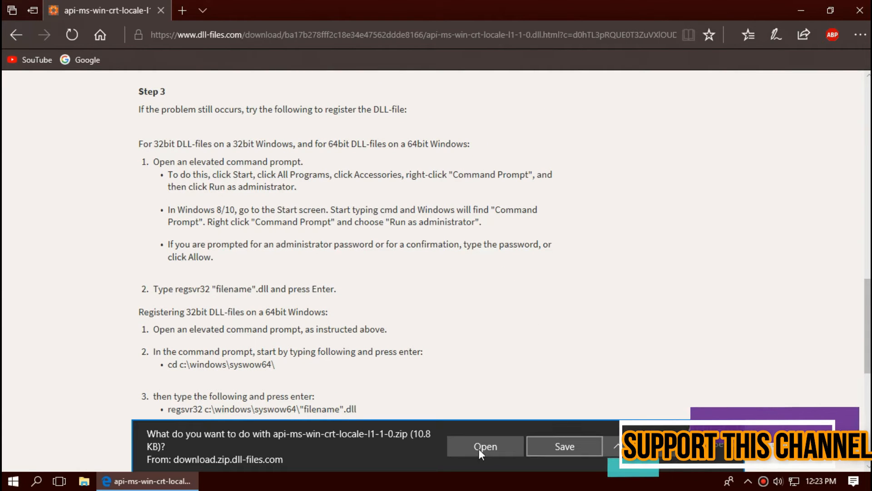
left_click(485, 446)
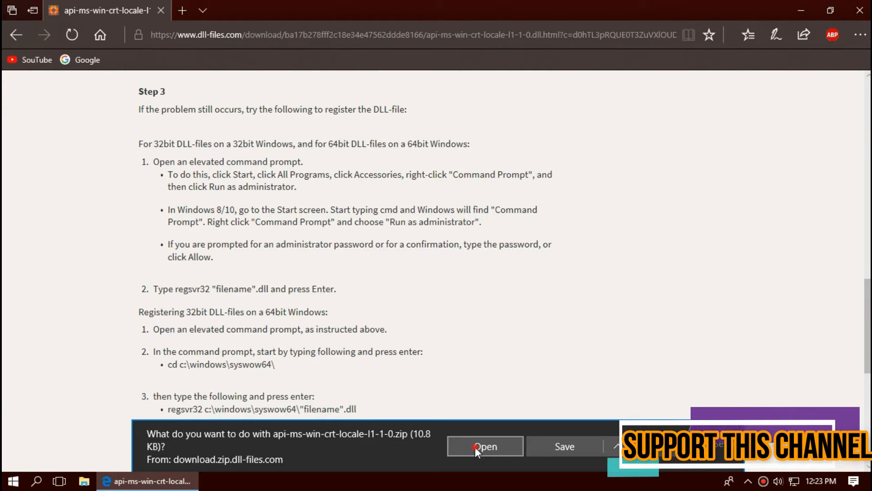
left_click(485, 446)
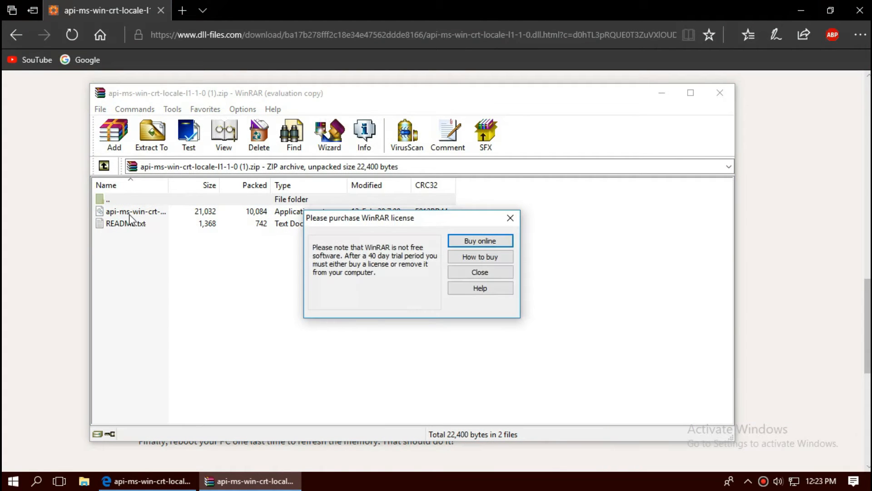
- Dismiss the WinRAR license purchase reminder
left_click(479, 272)
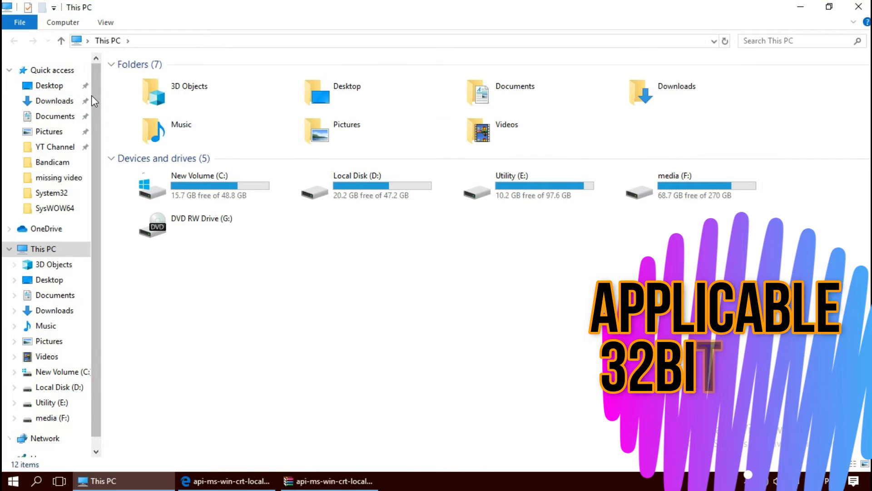
- Move the DLL into C:\Windows\System32, replacing the old copy with admin permission, and search 'api' to confirm
double_click(198, 185)
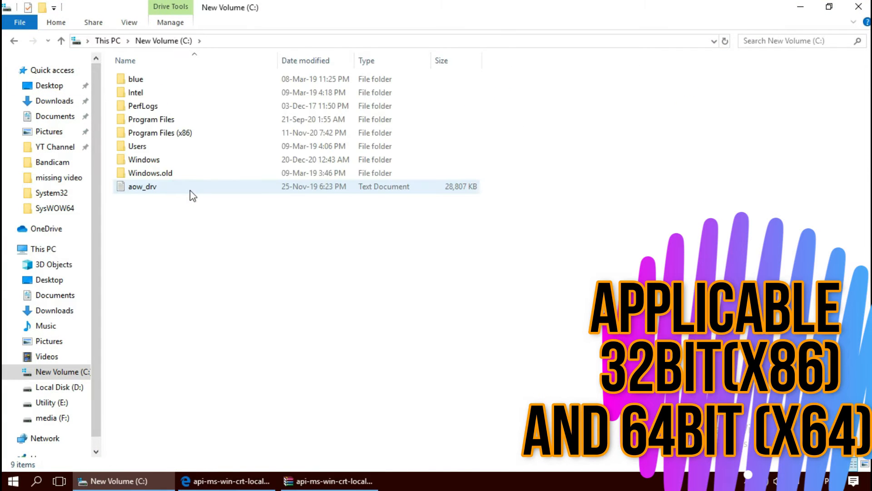
double_click(143, 159)
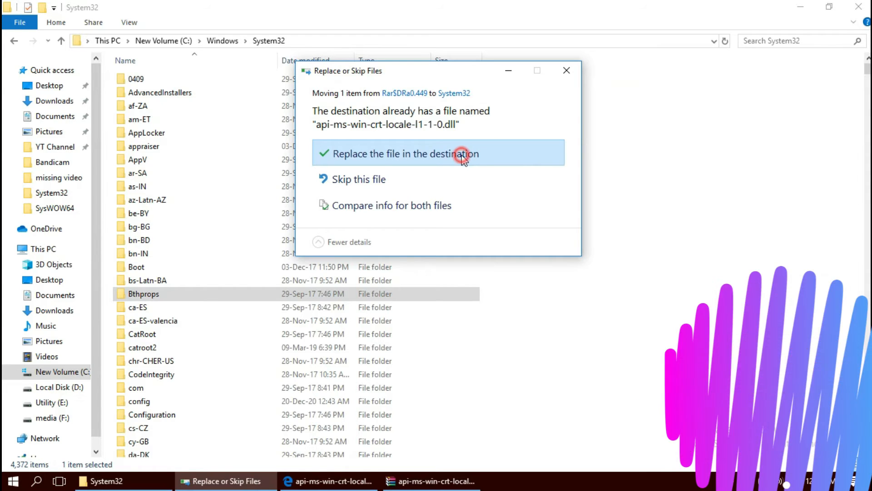
left_click(439, 153)
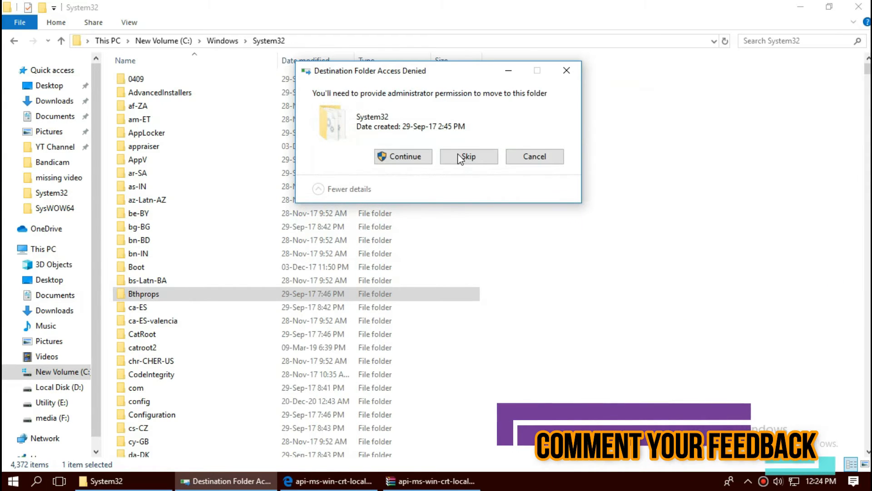
left_click(403, 156)
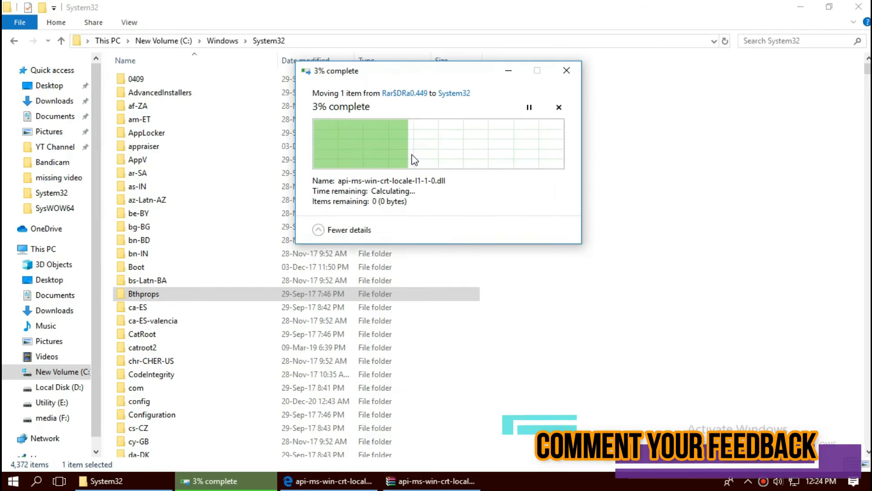
left_click(790, 40)
type("api")
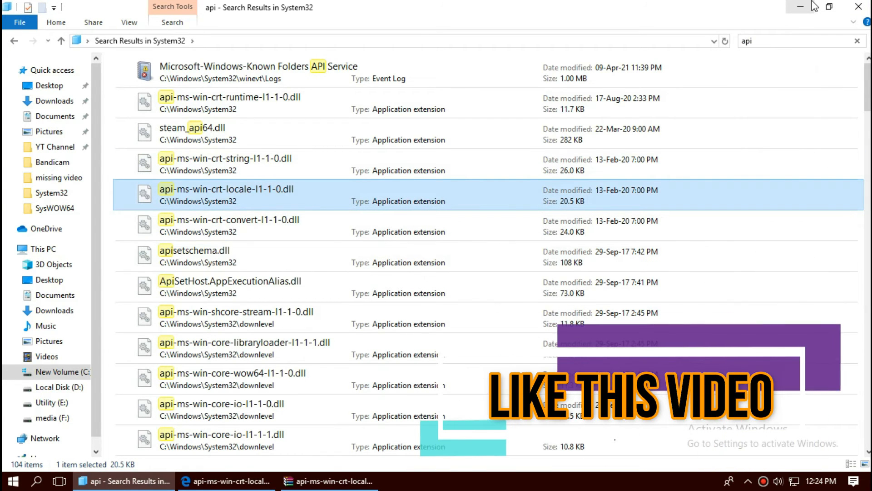
- Bring up a second File Explorer window on This PC
left_click(8, 481)
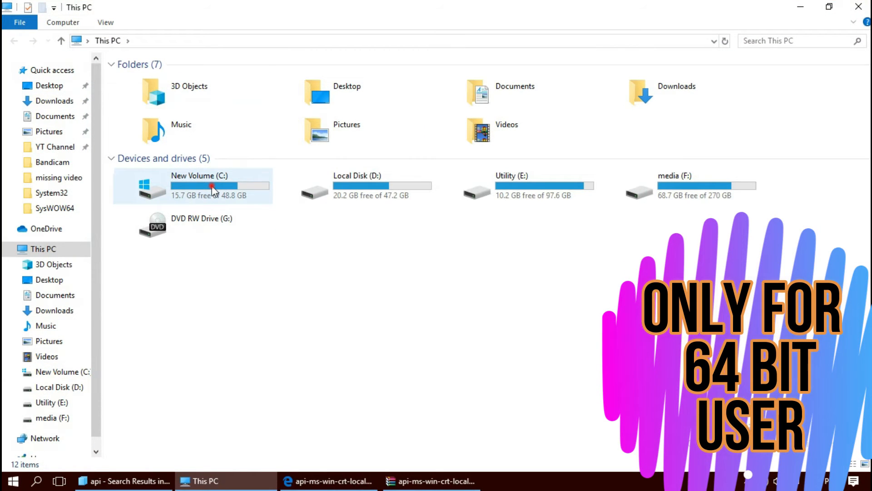
- Move the DLL into C:\Windows\SysWOW64, replacing the old copy with admin permission
double_click(200, 186)
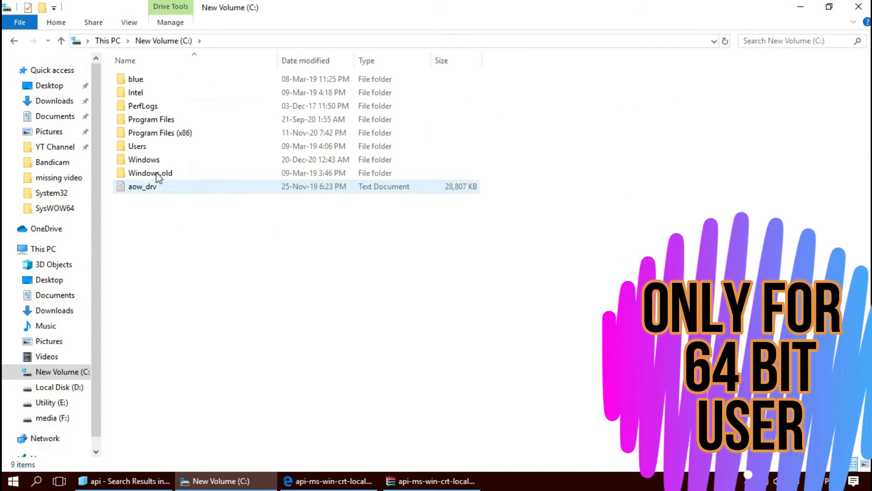
double_click(143, 159)
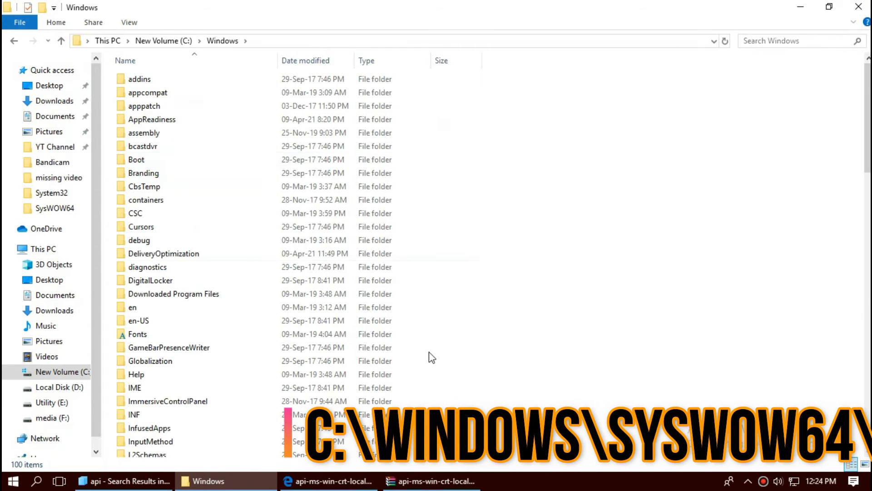
scroll("down", 3)
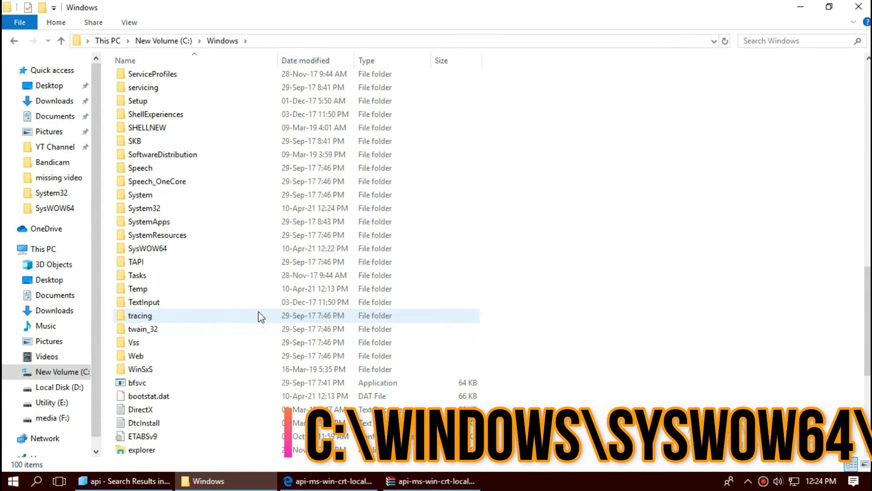
double_click(148, 248)
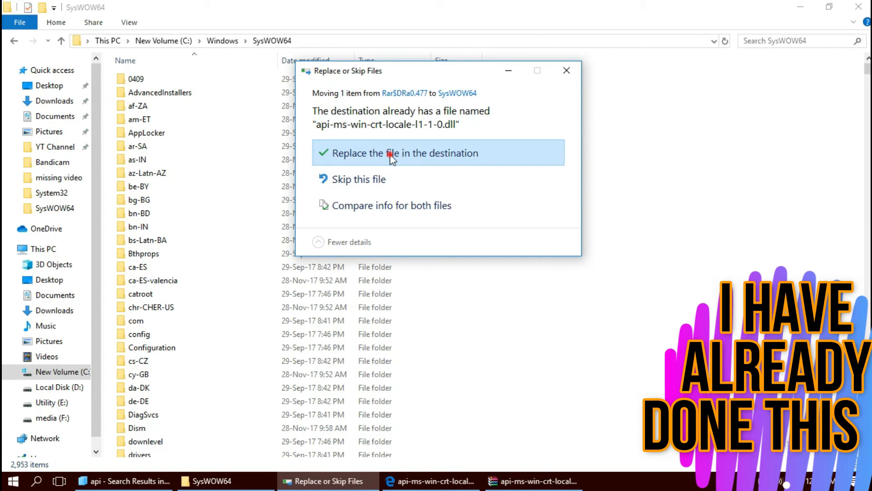
left_click(403, 153)
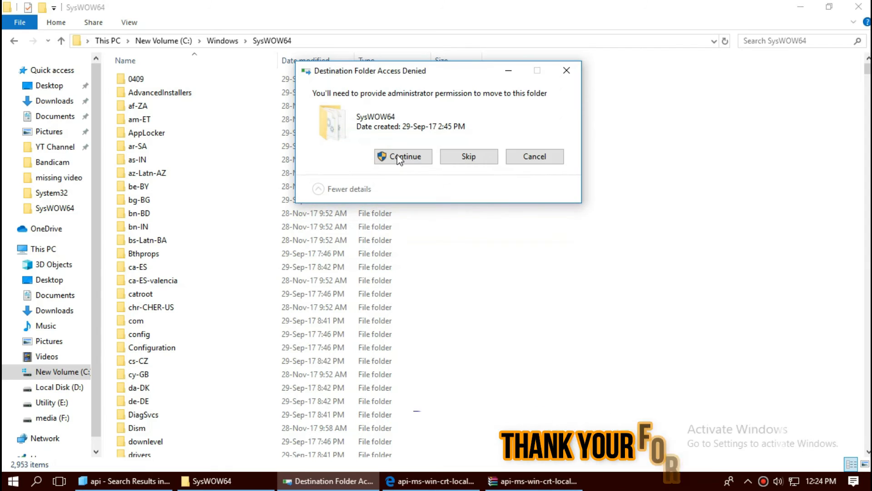
left_click(403, 156)
type("api")
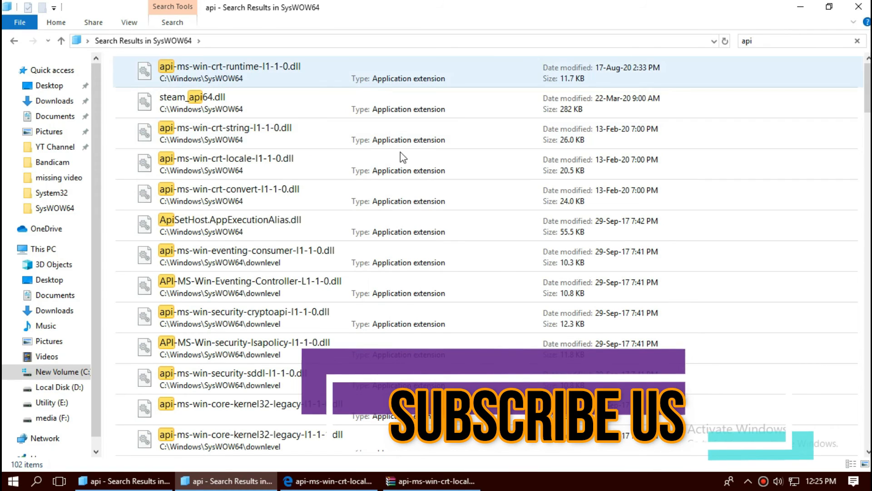
- Close the SysWOW64 search window and bring up the Start menu power options for Restart
left_click(228, 164)
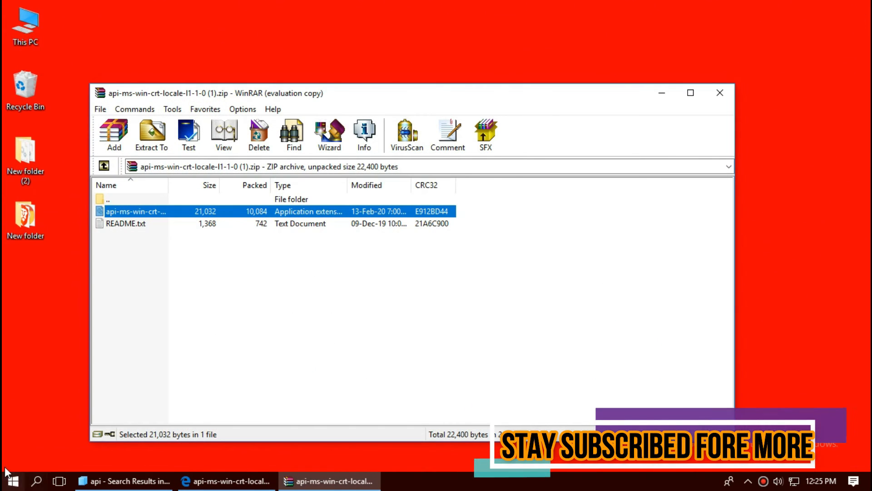
left_click(9, 480)
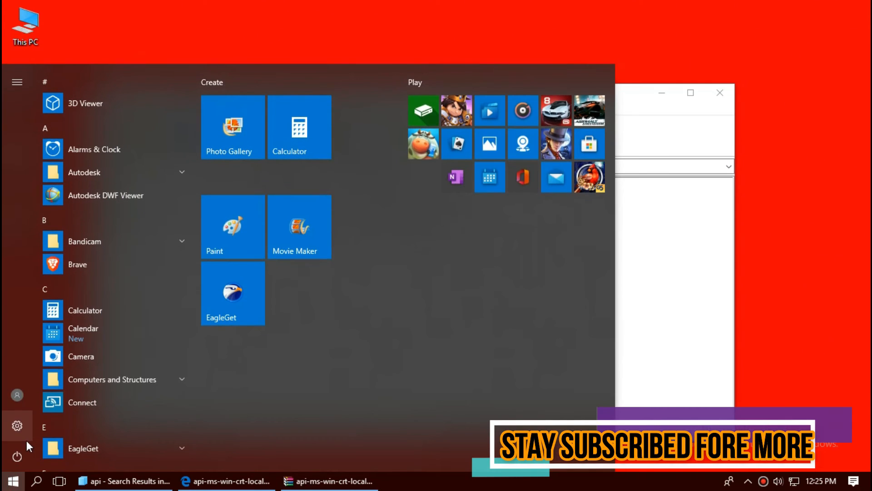
left_click(17, 456)
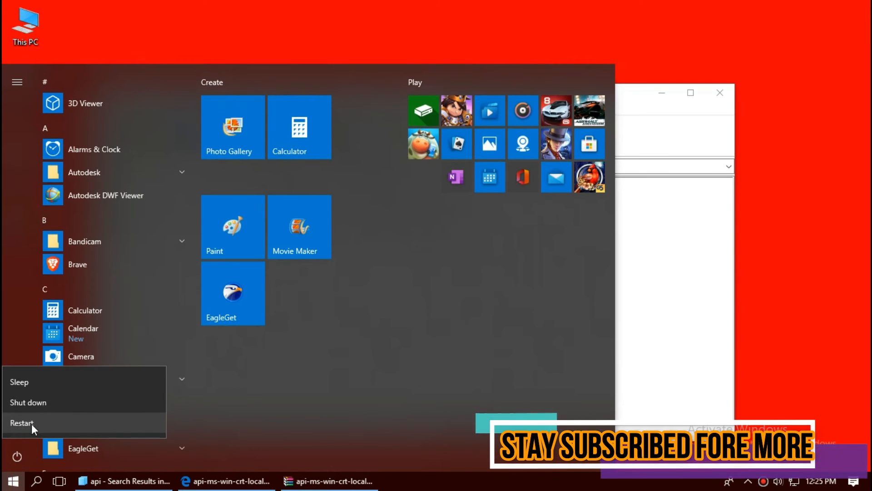